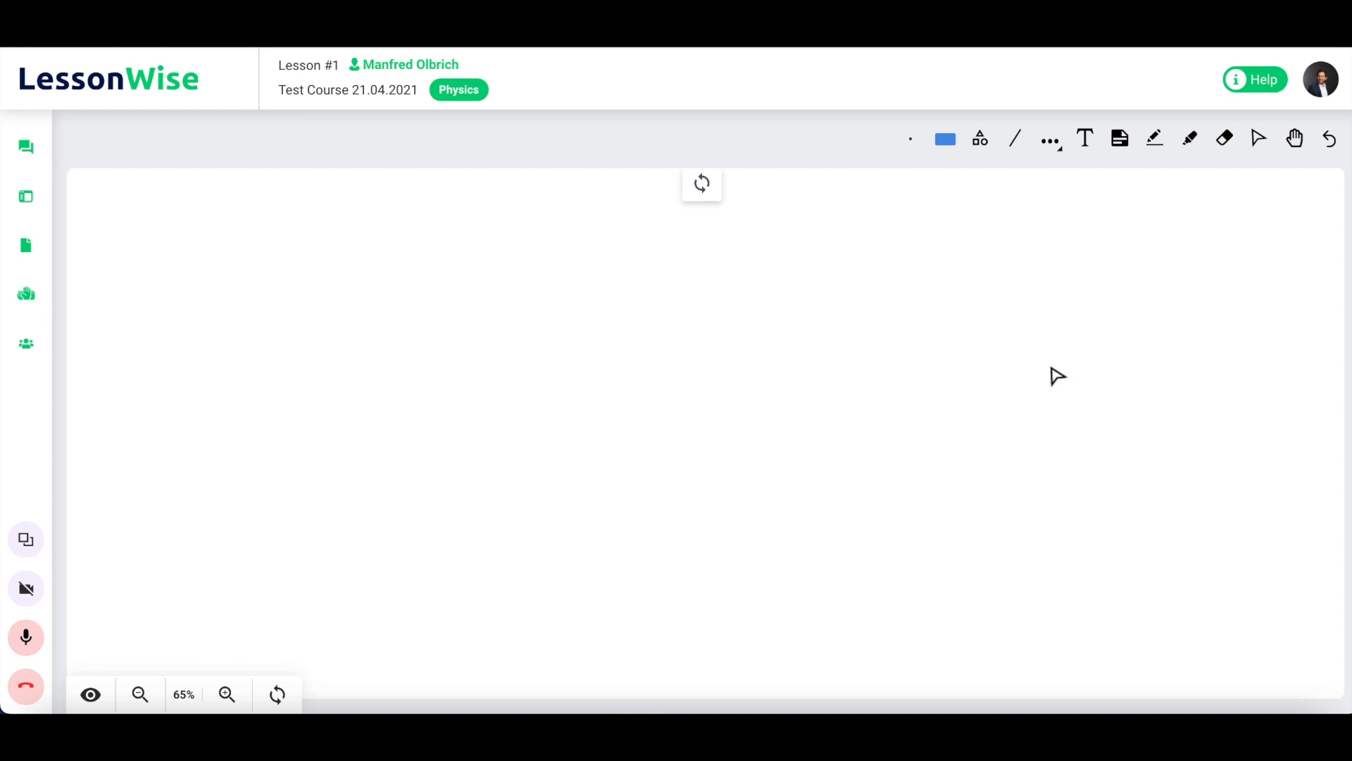
mouse_move(1079, 285)
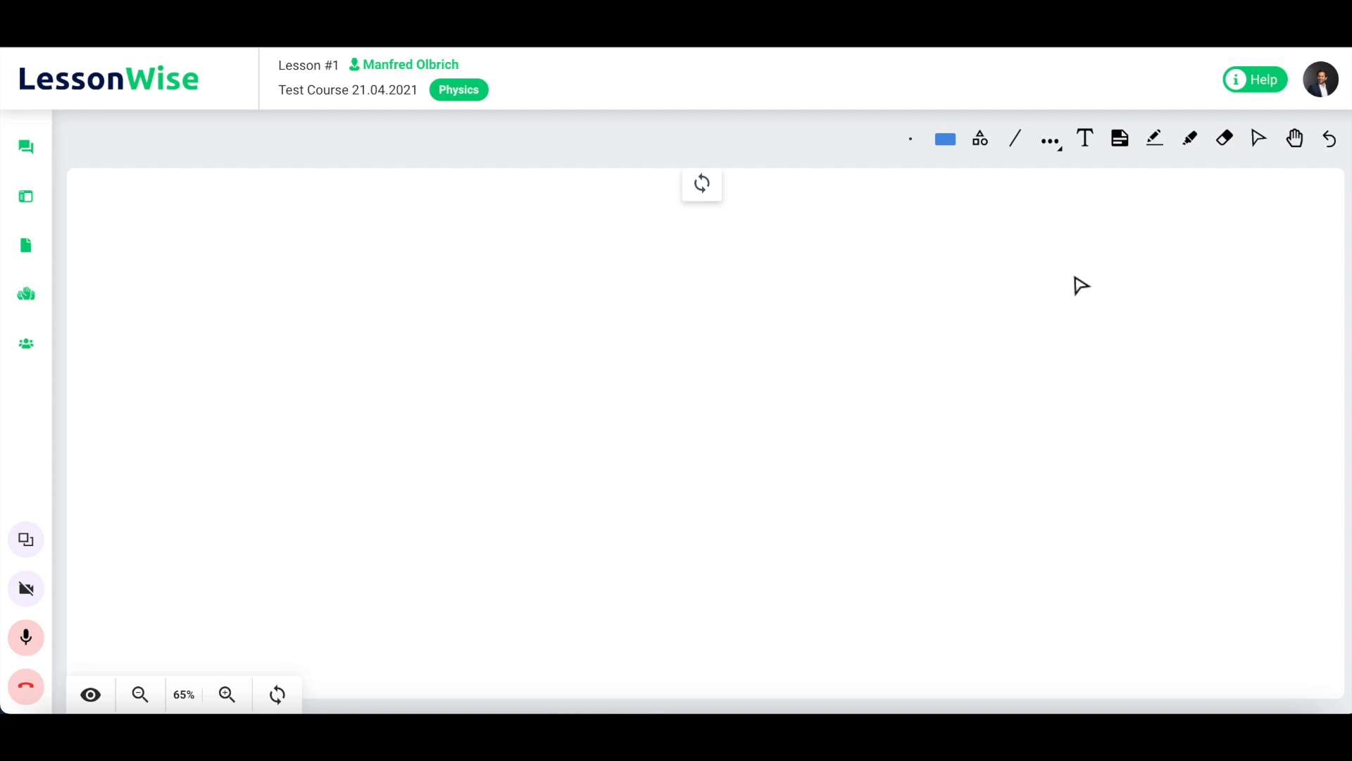
Step: Start a Tangent Graph from the more-tools Charts & Graphs list, showing the tan(x) setup preview
left_click(1049, 138)
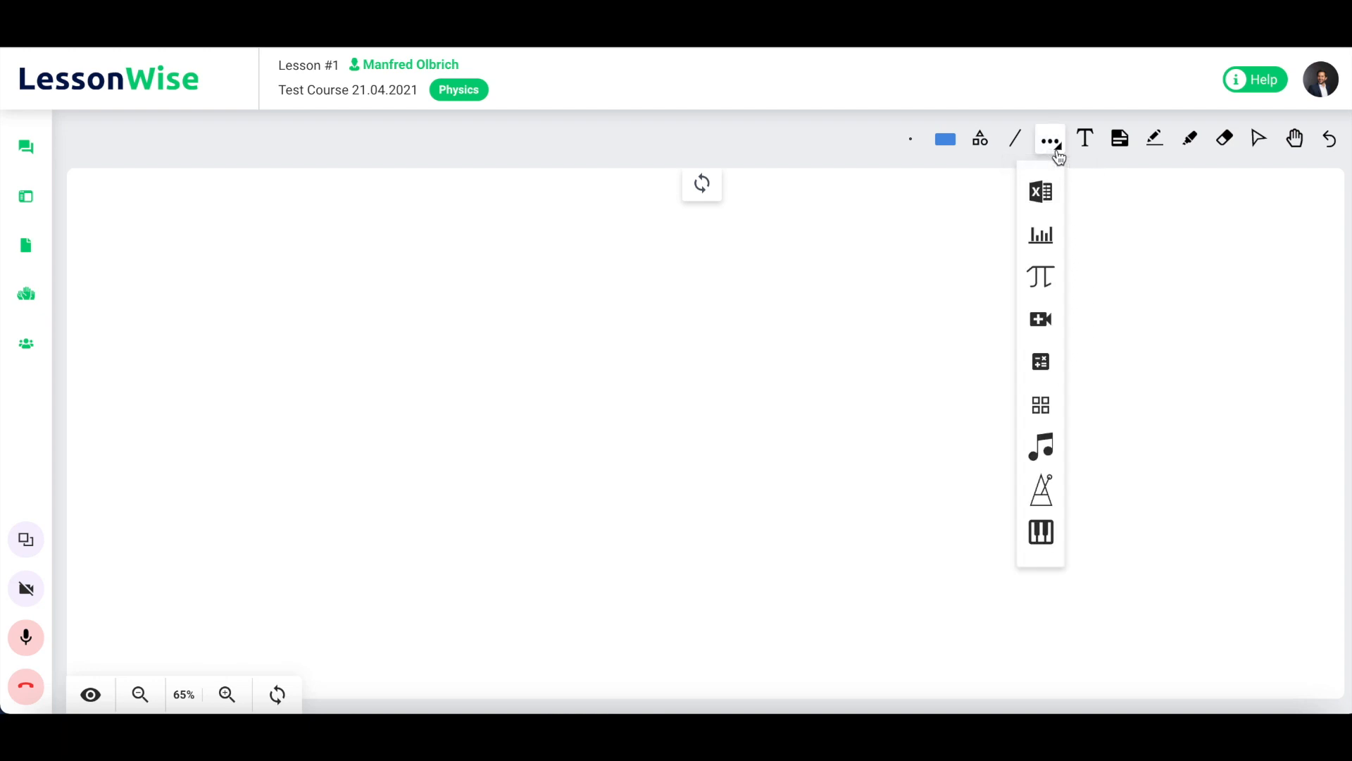
mouse_move(1040, 236)
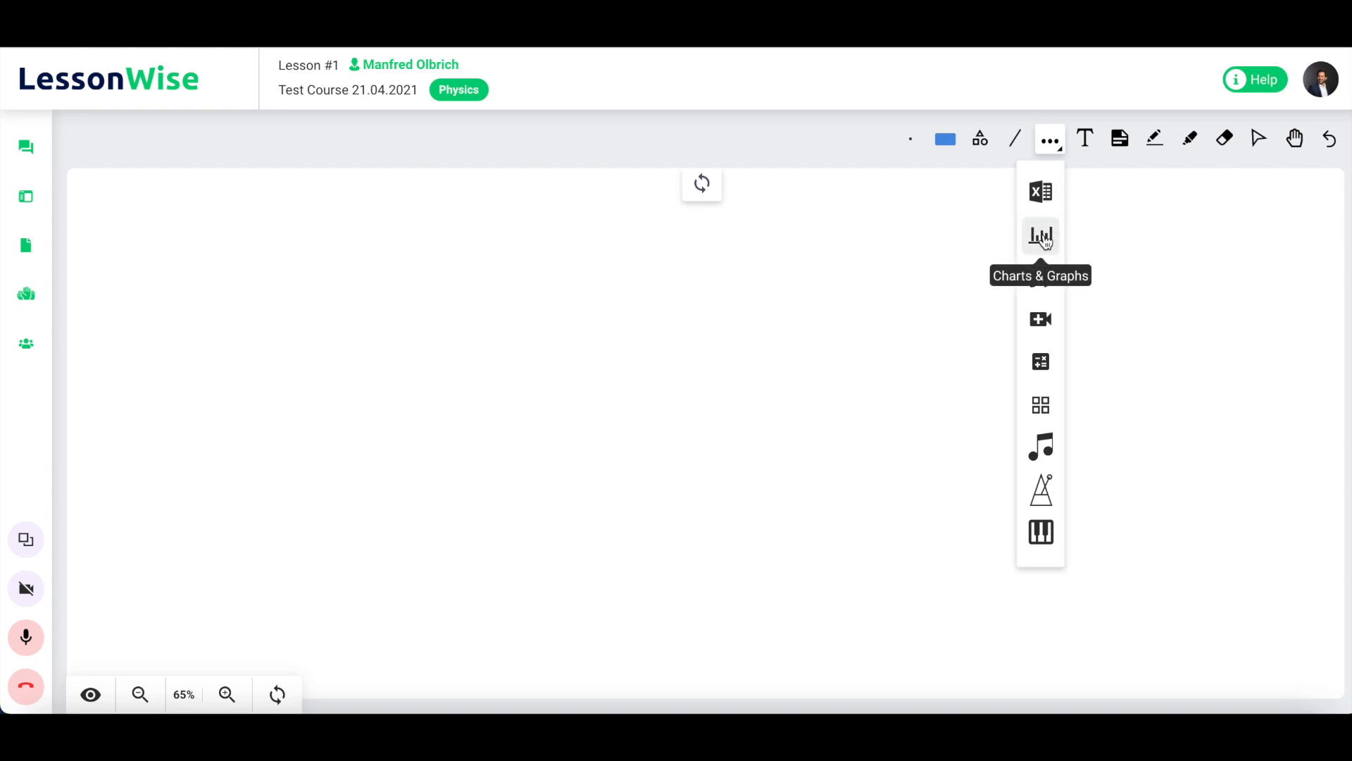
left_click(1040, 237)
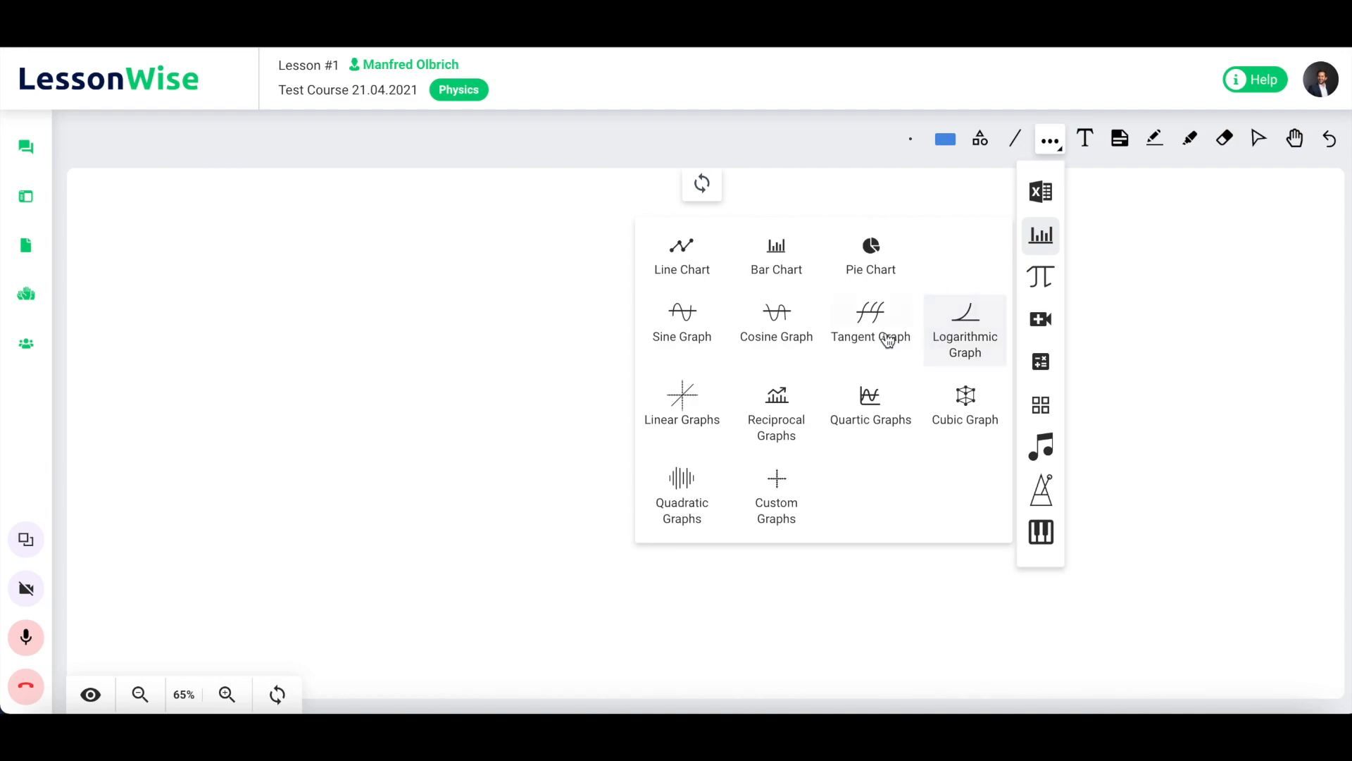
mouse_move(687, 345)
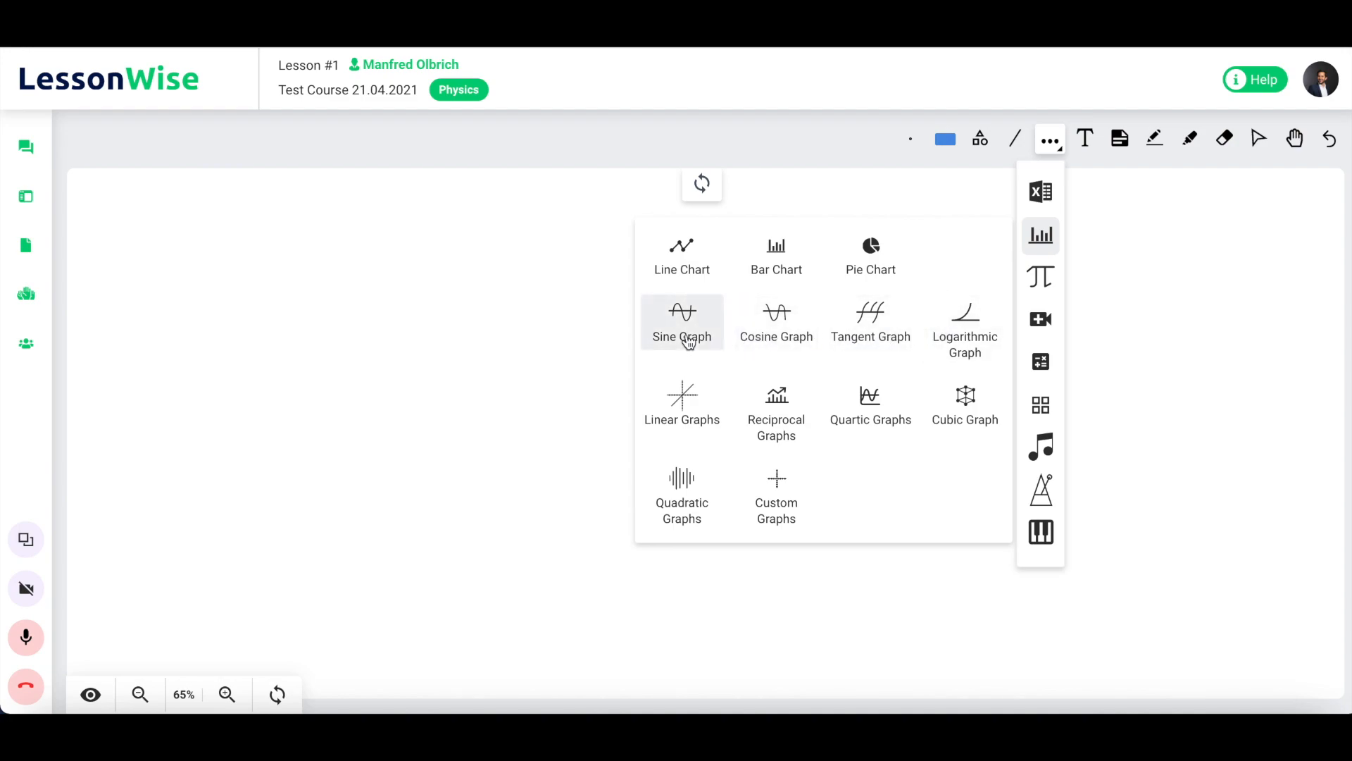
left_click(871, 320)
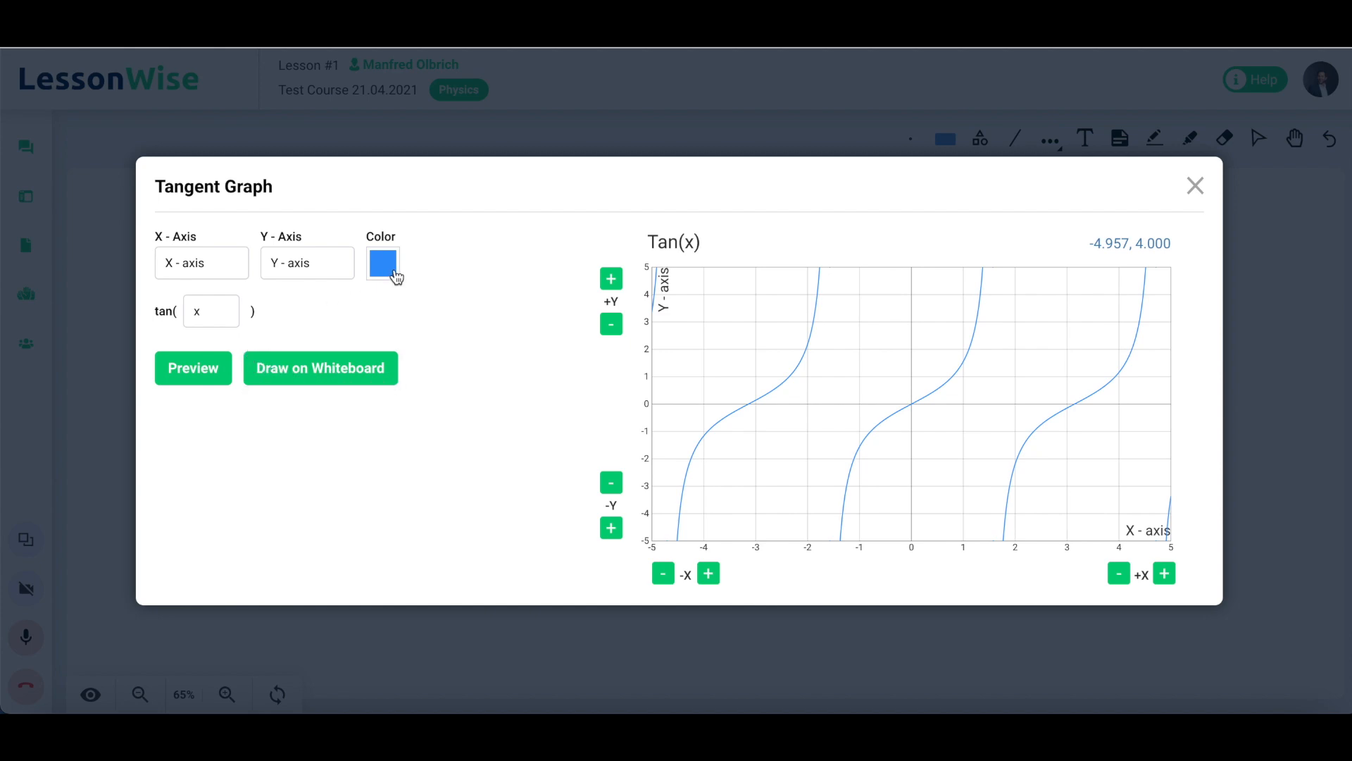
Step: Make the graph teal with function tan(3x), preview it and draw it on the whiteboard
left_click(381, 262)
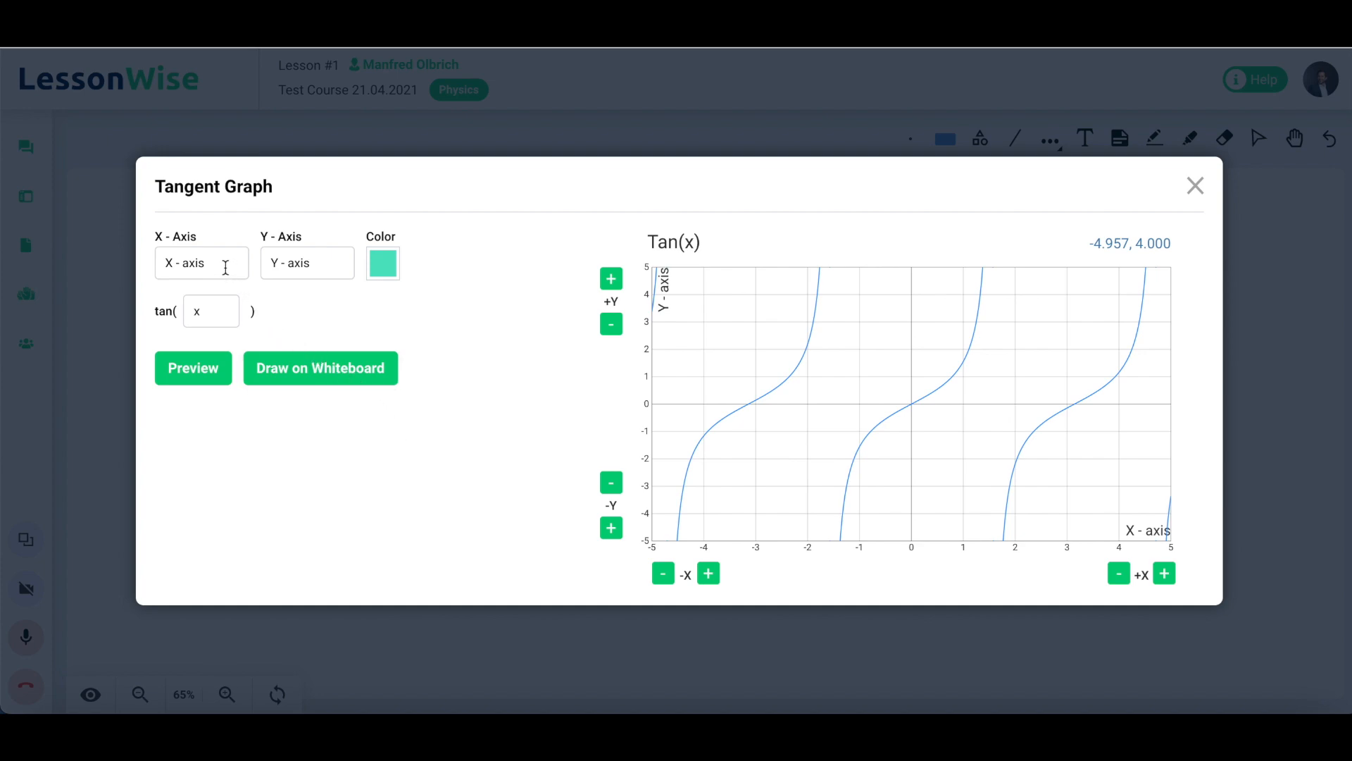
mouse_move(217, 355)
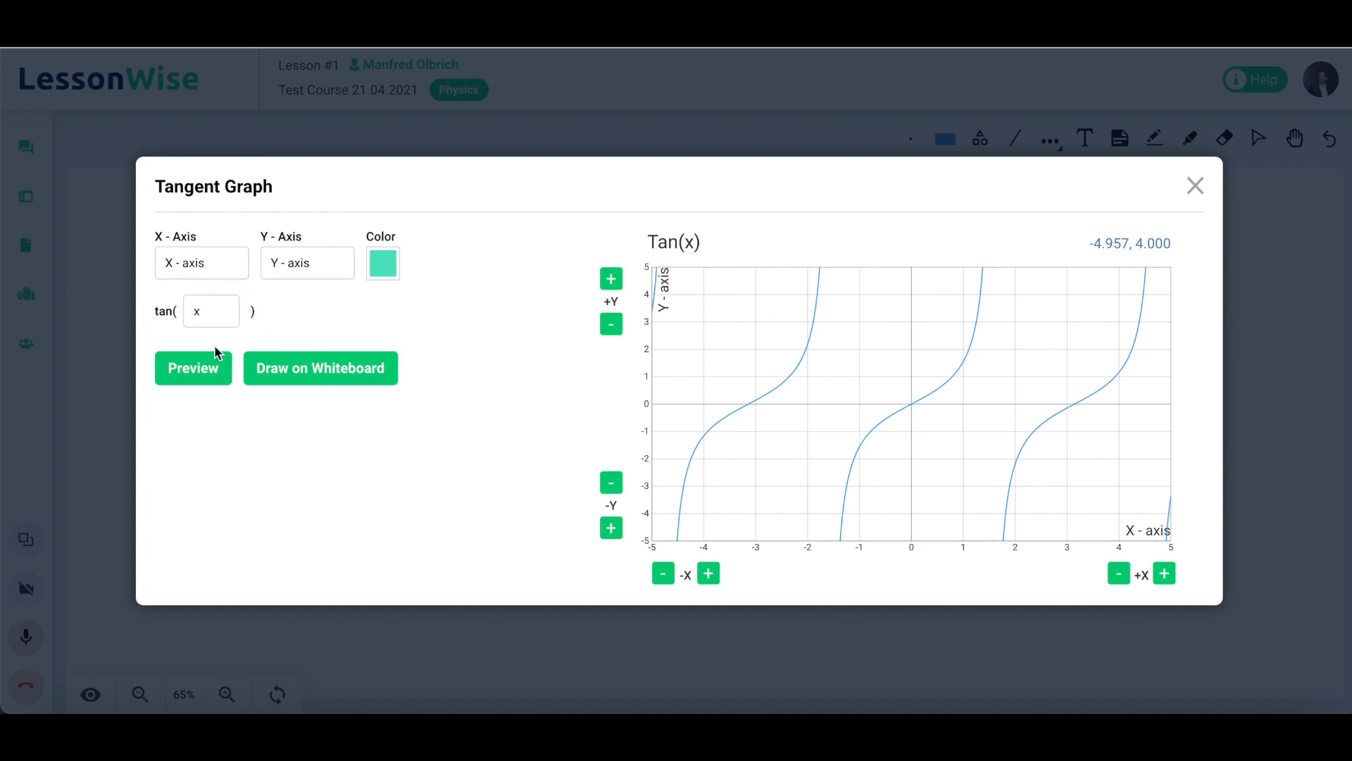
type("3x")
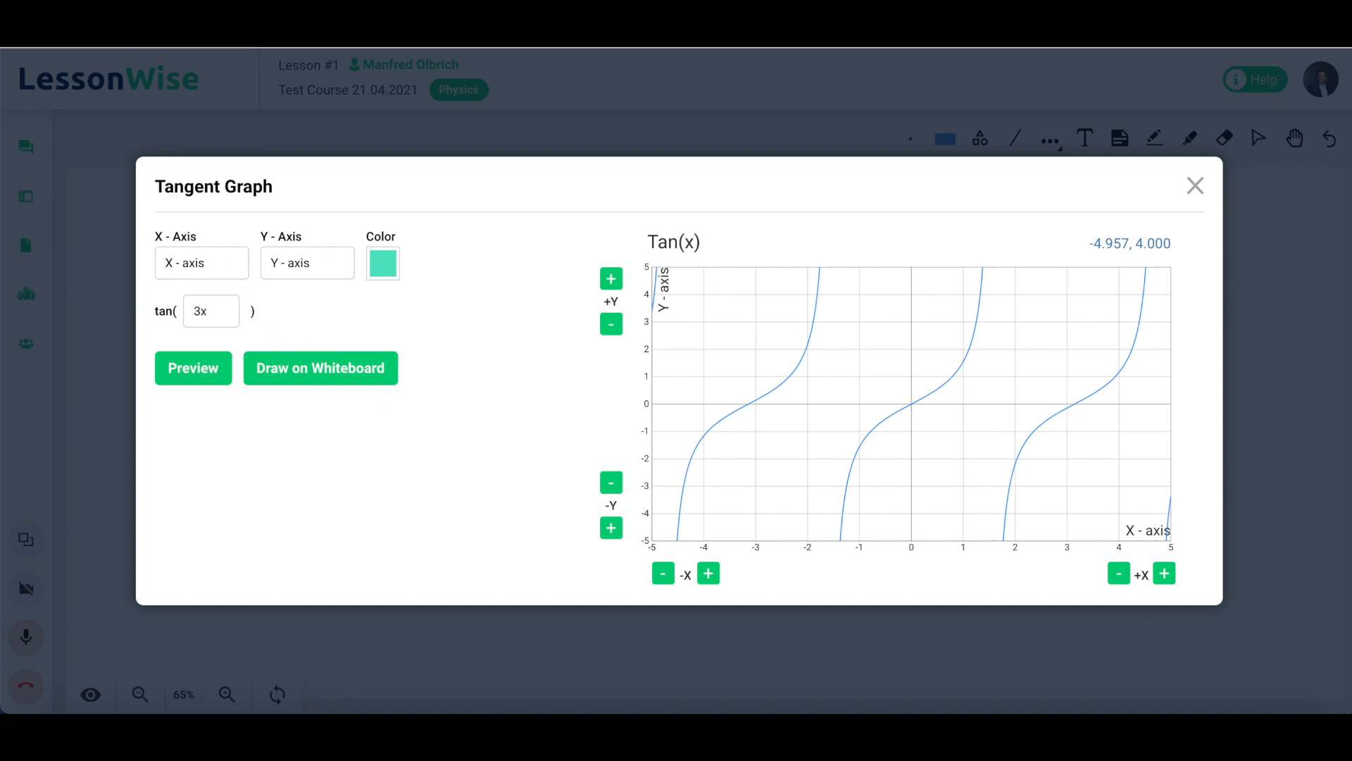
left_click(193, 367)
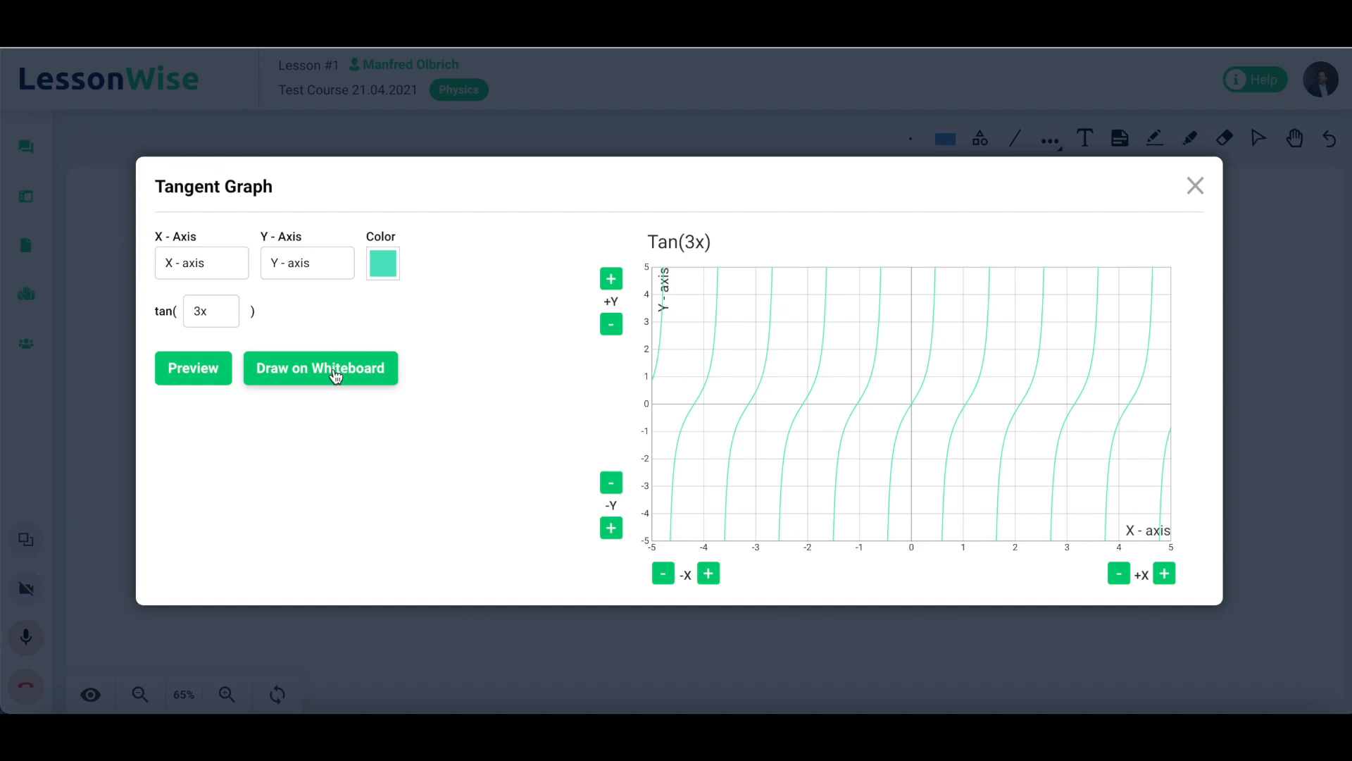
left_click(321, 367)
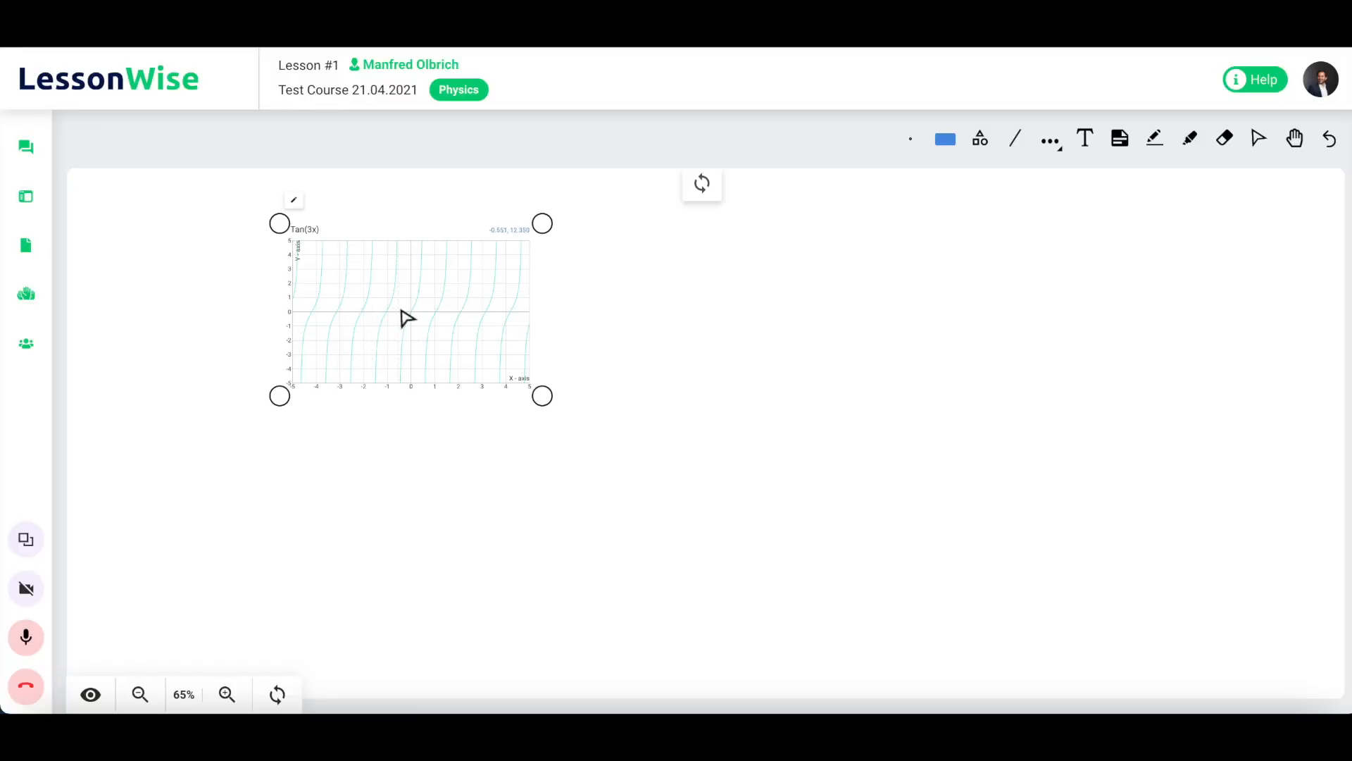
Step: Drag the graph's resize handles so tan(3x) spans a wide area mid-board
left_click_drag(409, 320, 783, 456)
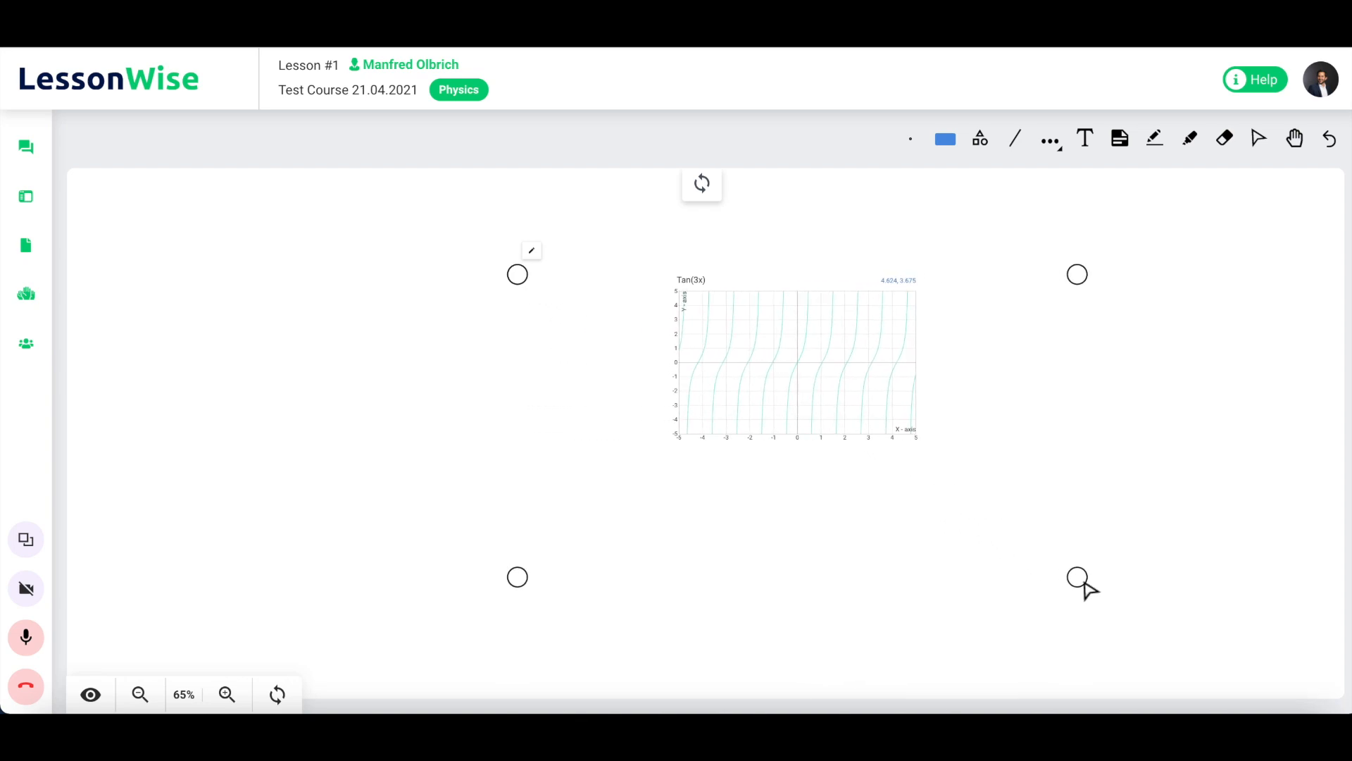
left_click_drag(1078, 577, 995, 562)
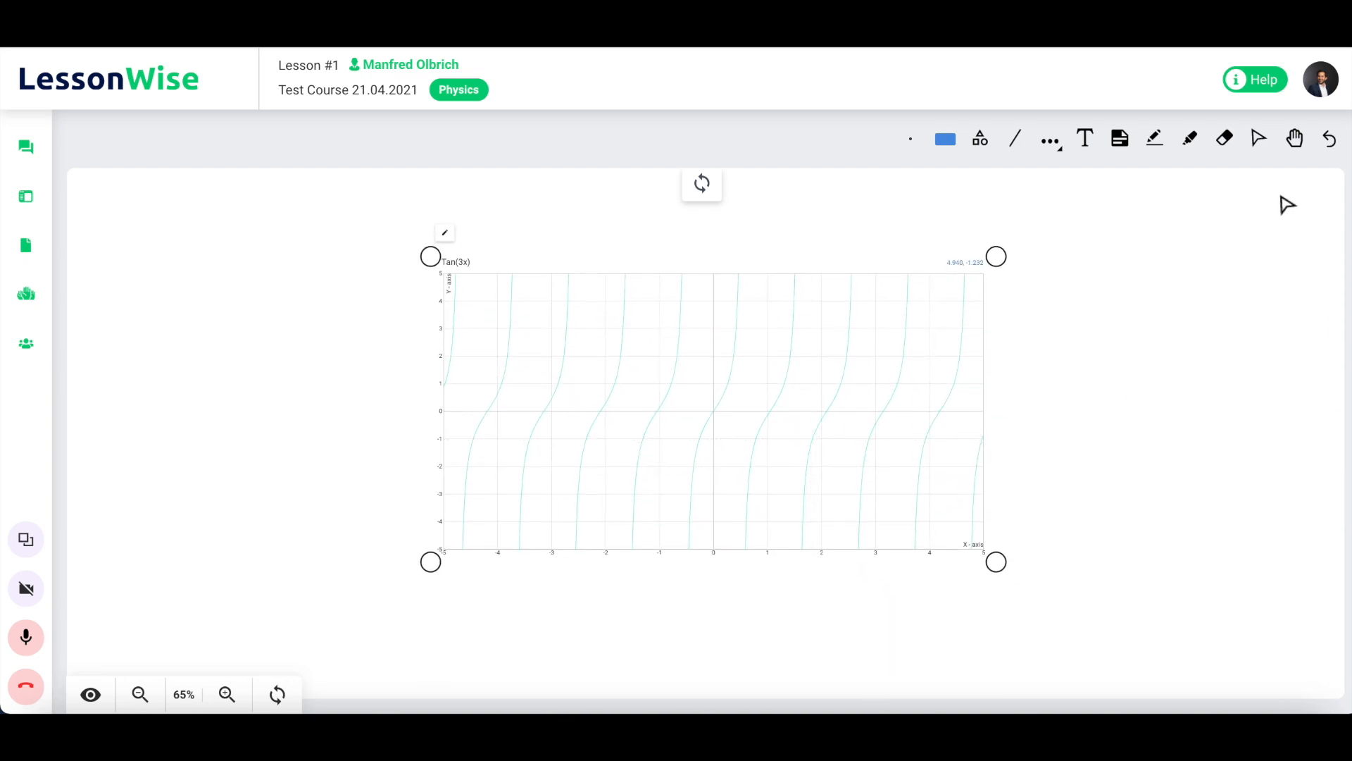